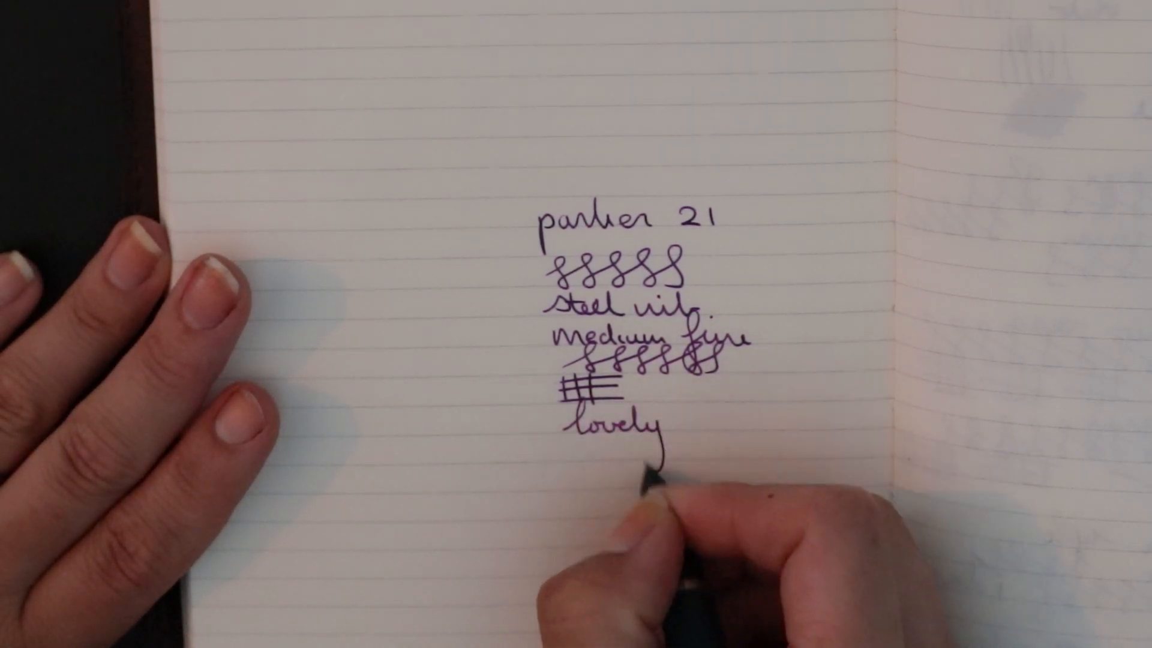
{"action": "type", "text": ", smooth"}
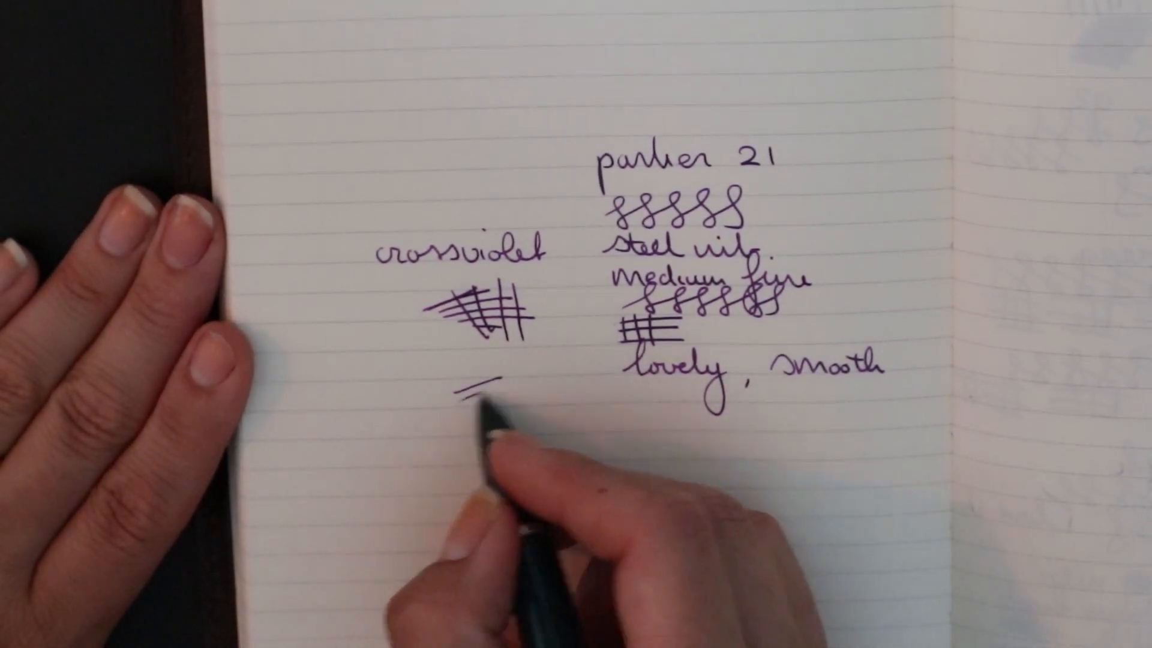
{"action": "left_click_drag", "start_coordinate": [500, 397], "coordinate": [485, 390]}
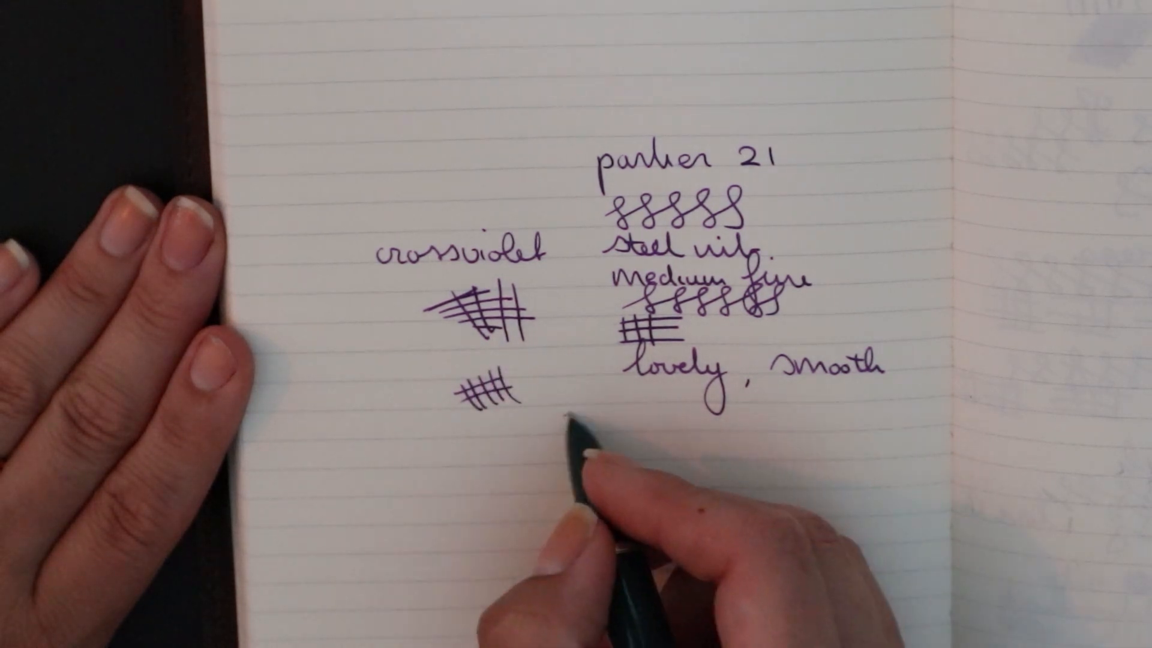